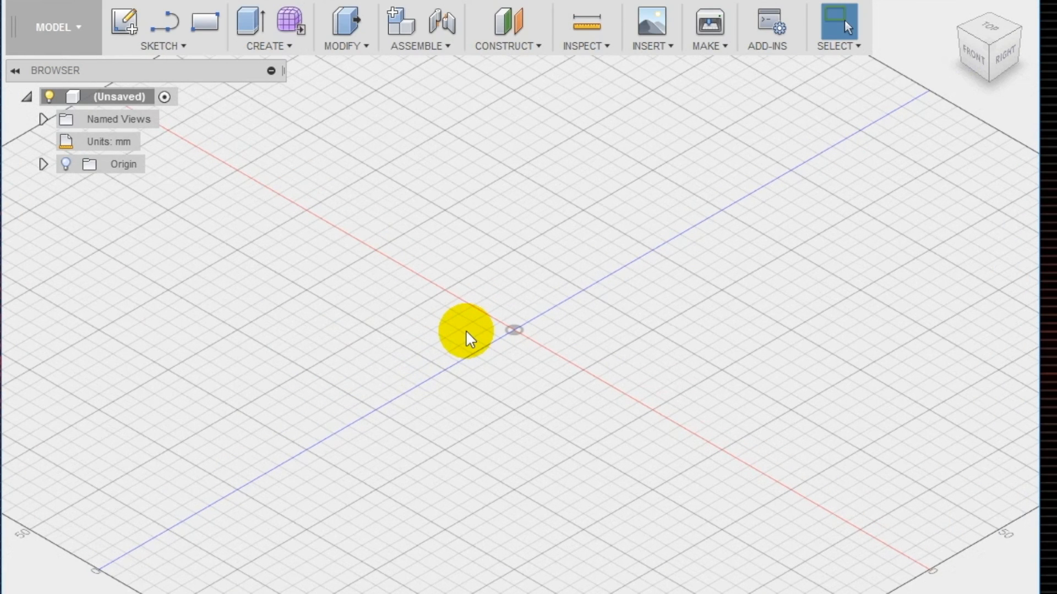
mouse_move(233, 85)
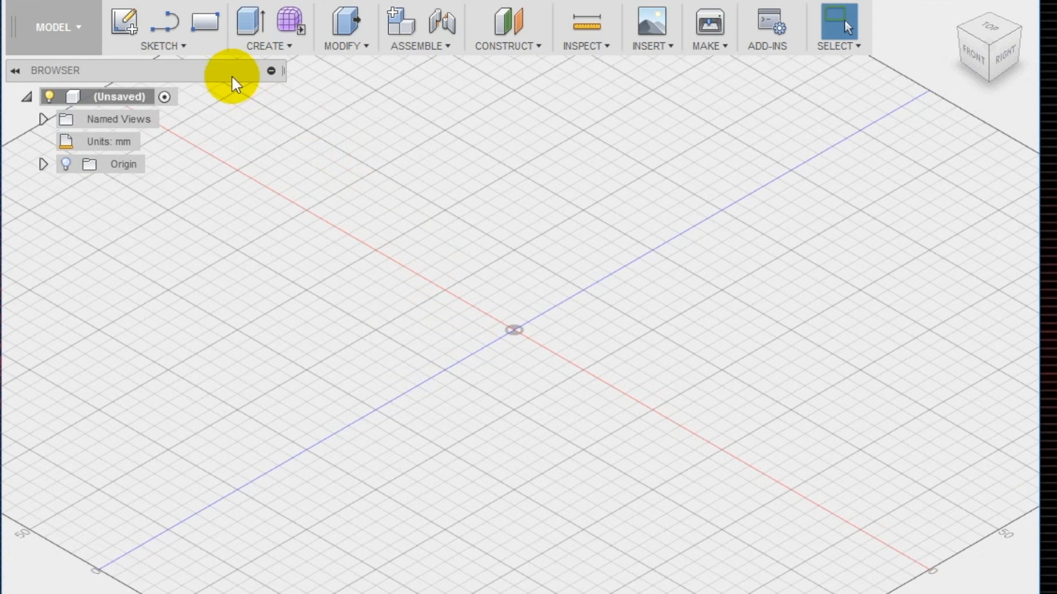
Step: Sketch a 3 mm diameter circle centred on the origin on a vertical origin plane
left_click(162, 27)
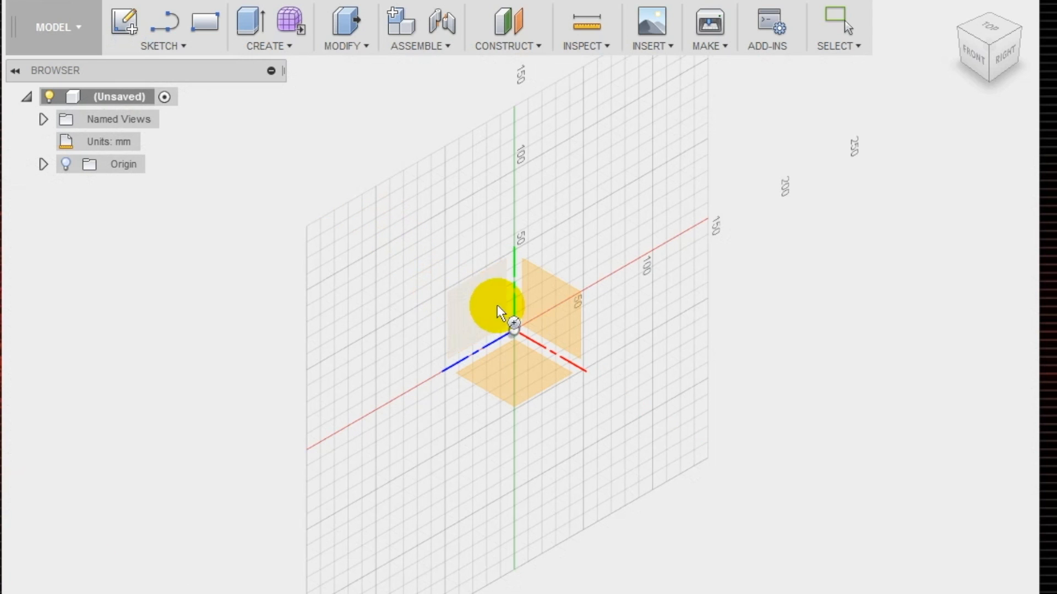
left_click(502, 317)
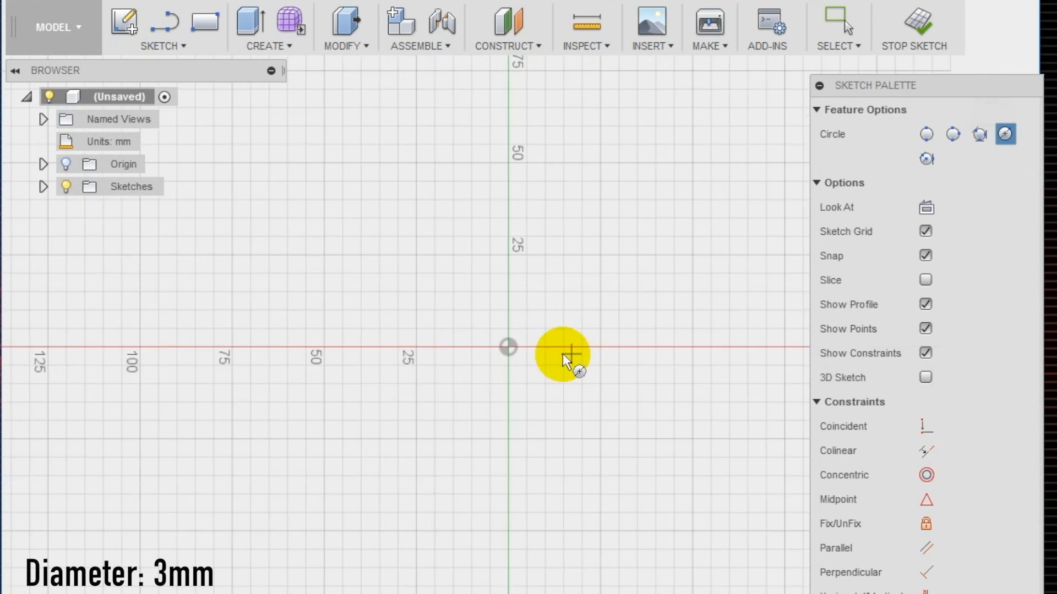
left_click(508, 348)
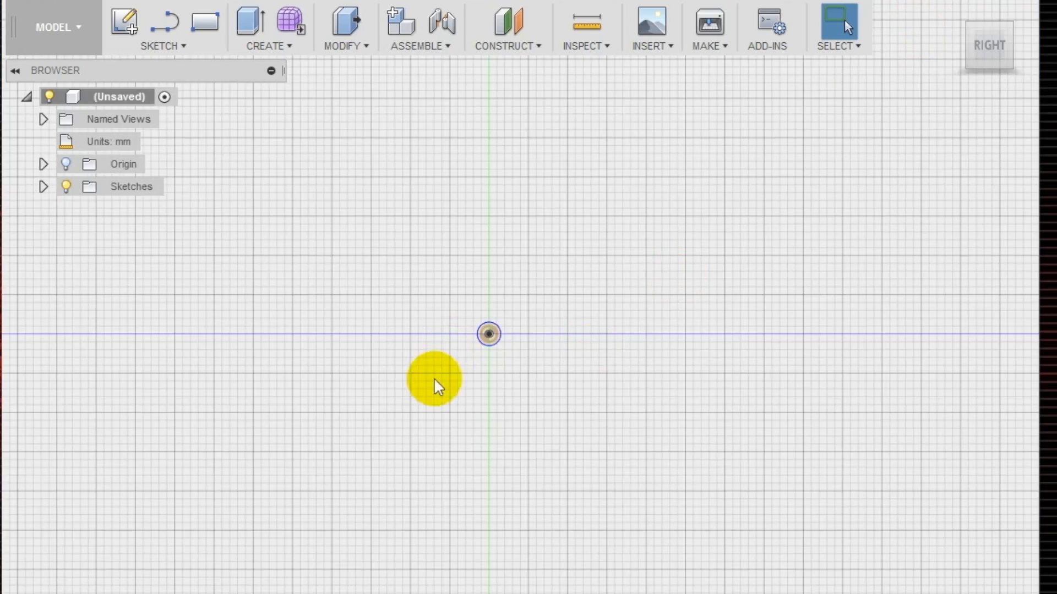
Step: Create an offset construction plane 190 mm from the YZ origin plane
left_click(506, 27)
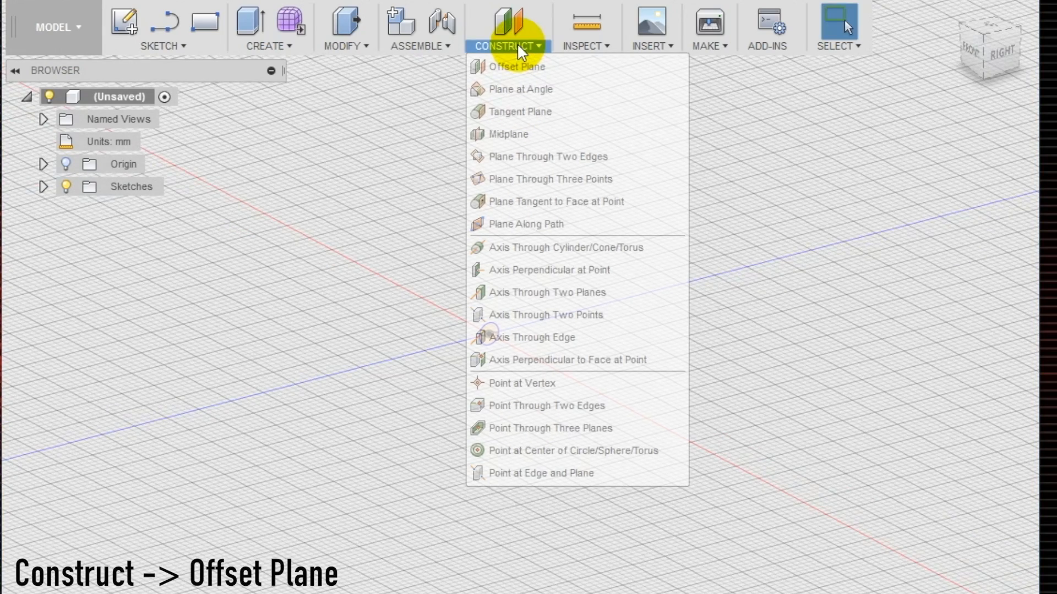
left_click(517, 66)
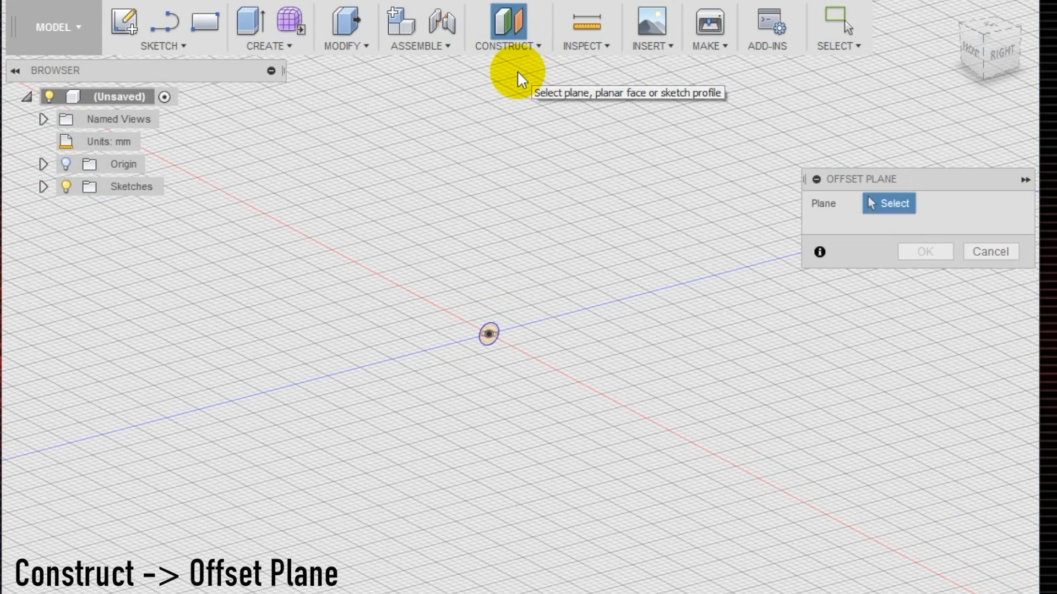
left_click(43, 164)
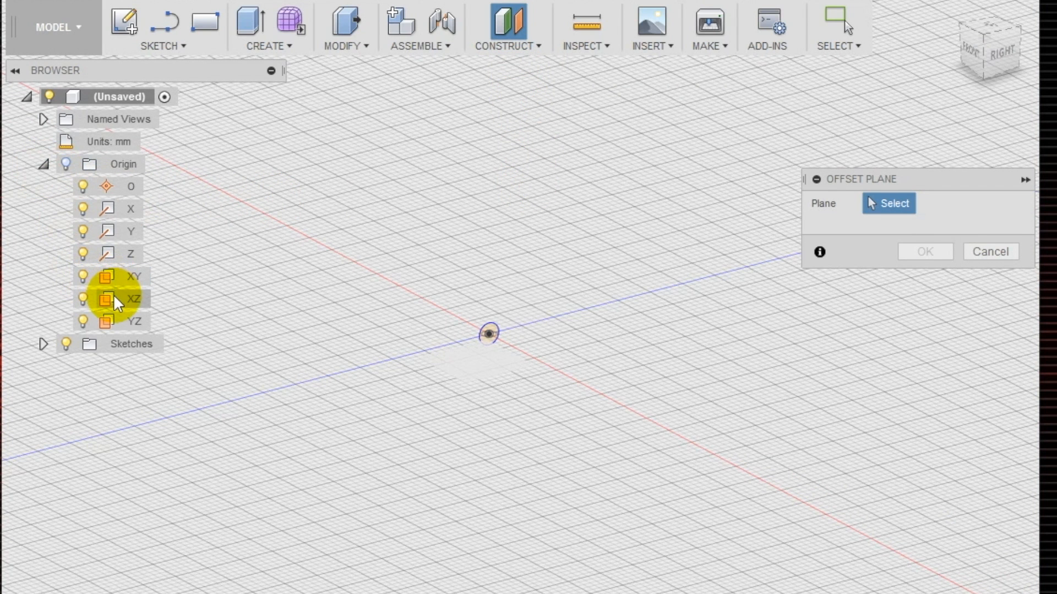
left_click(133, 322)
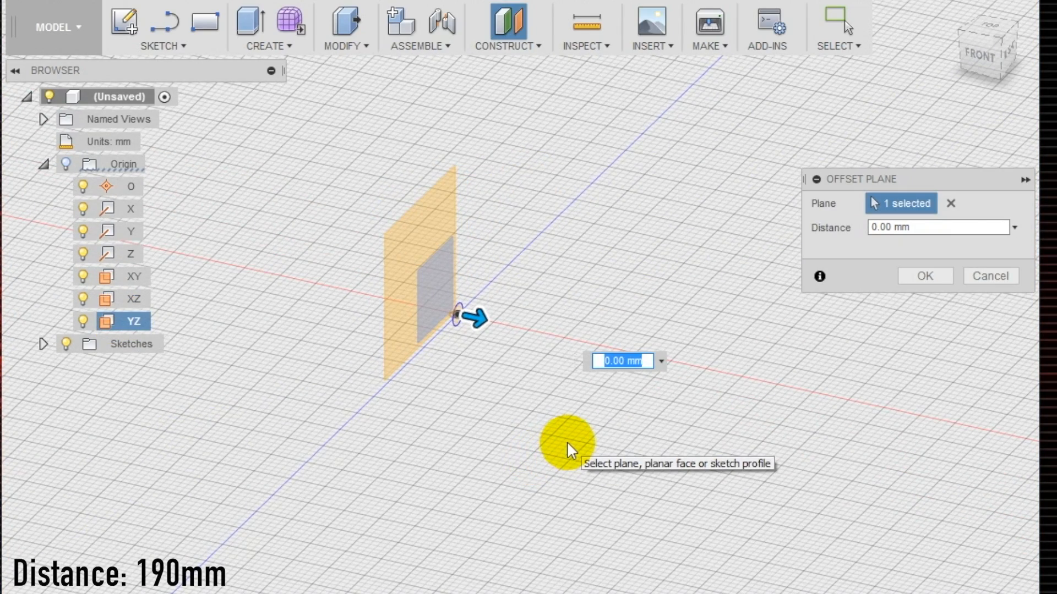
type("190")
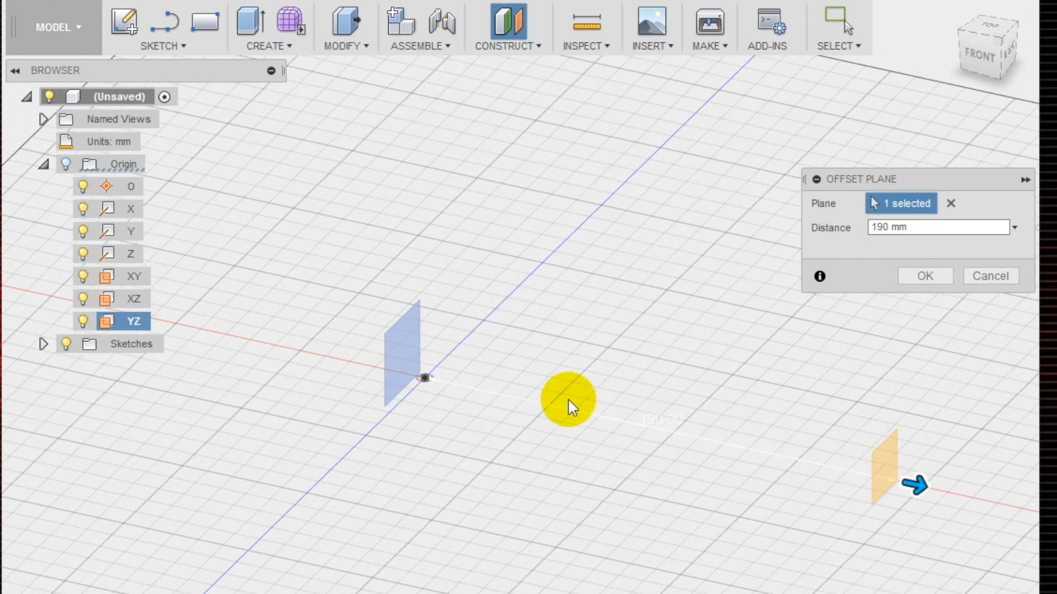
left_click(923, 275)
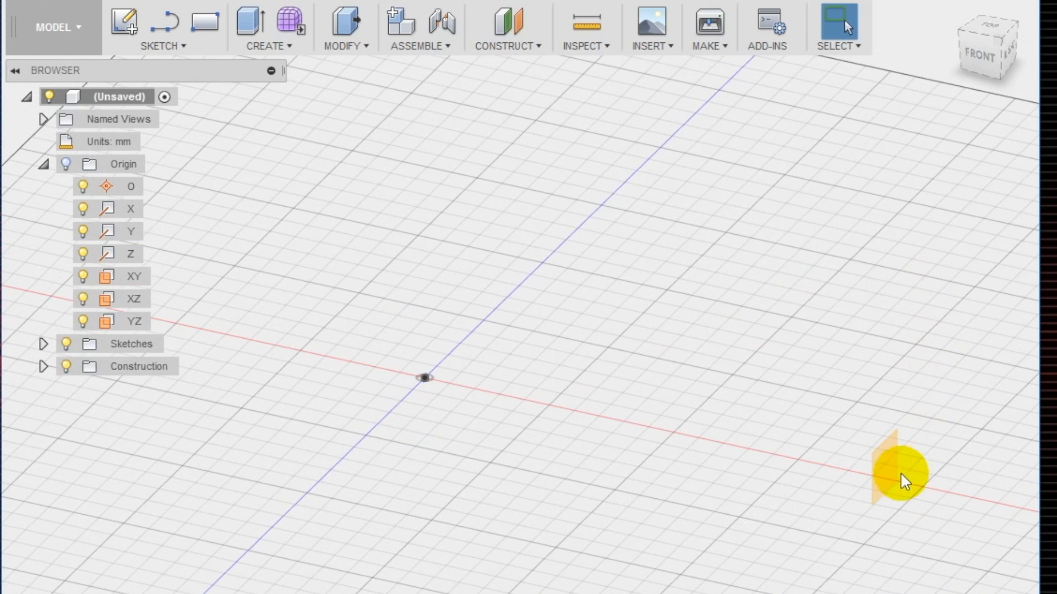
Step: Sketch a 5 mm diameter circle on the offset plane, opposite the 3 mm circle
left_click(163, 27)
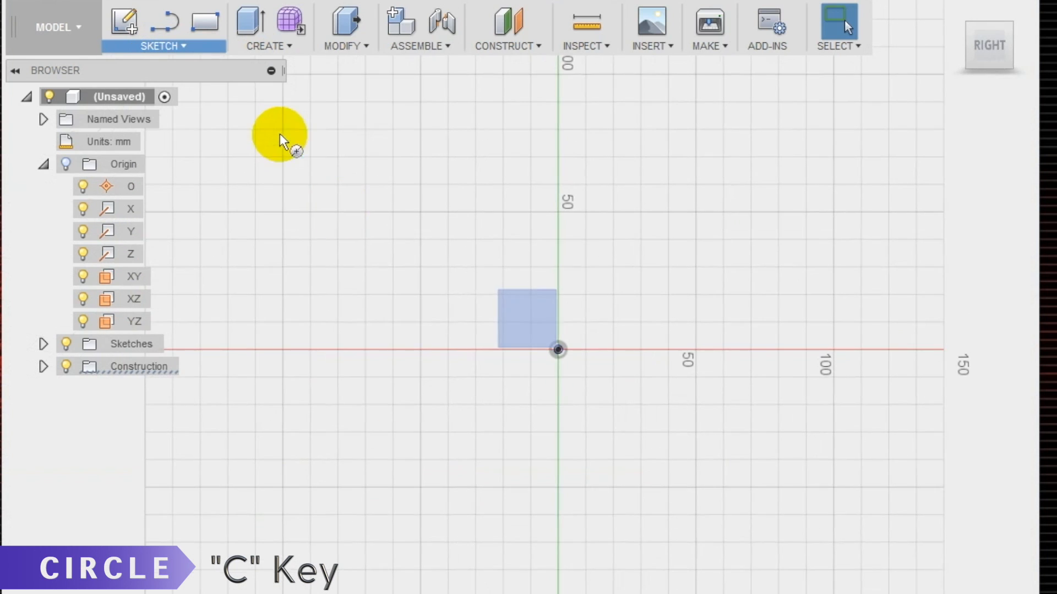
key("c")
type("5")
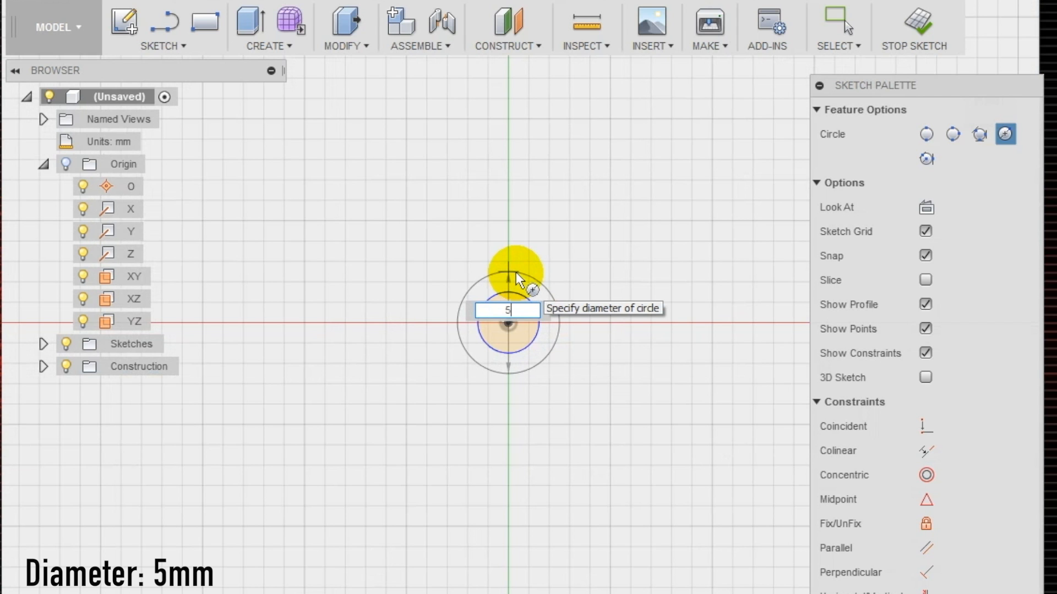
key("Return")
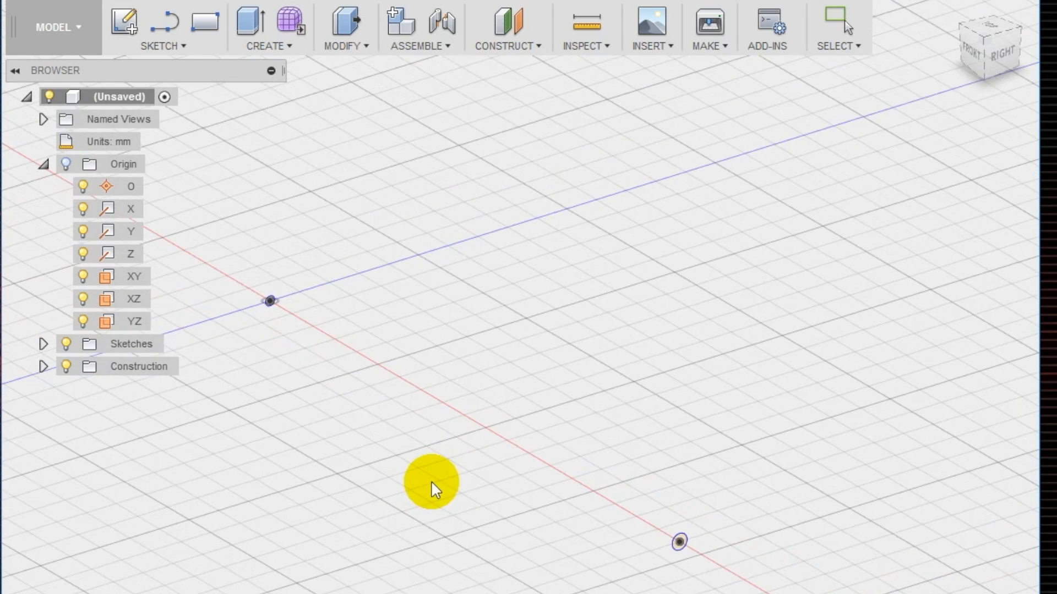
Step: Loft a tapered solid rod between the 3 mm and 5 mm circle profiles
left_click(268, 26)
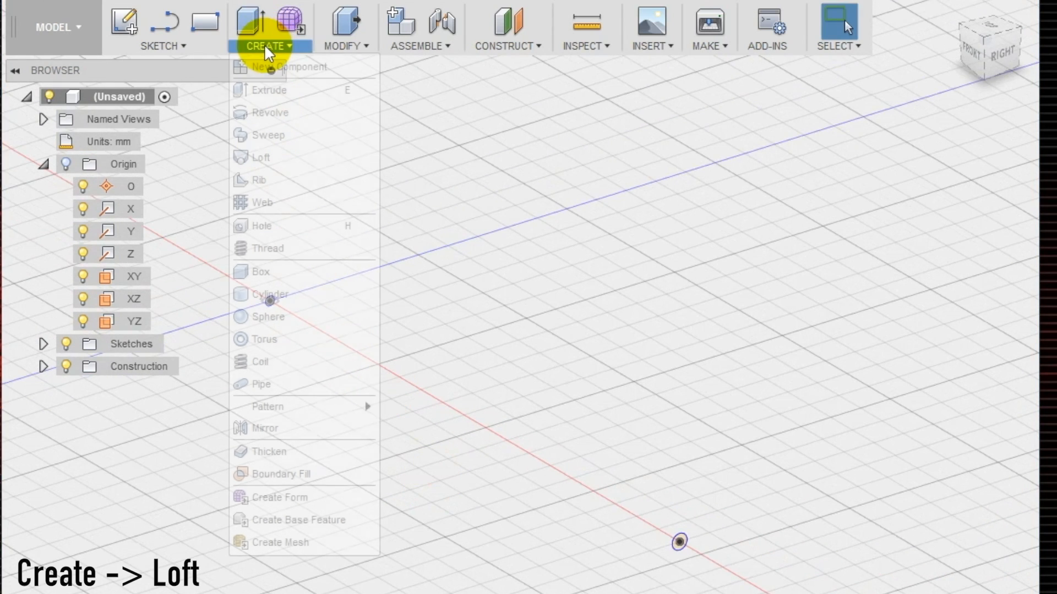
left_click(262, 158)
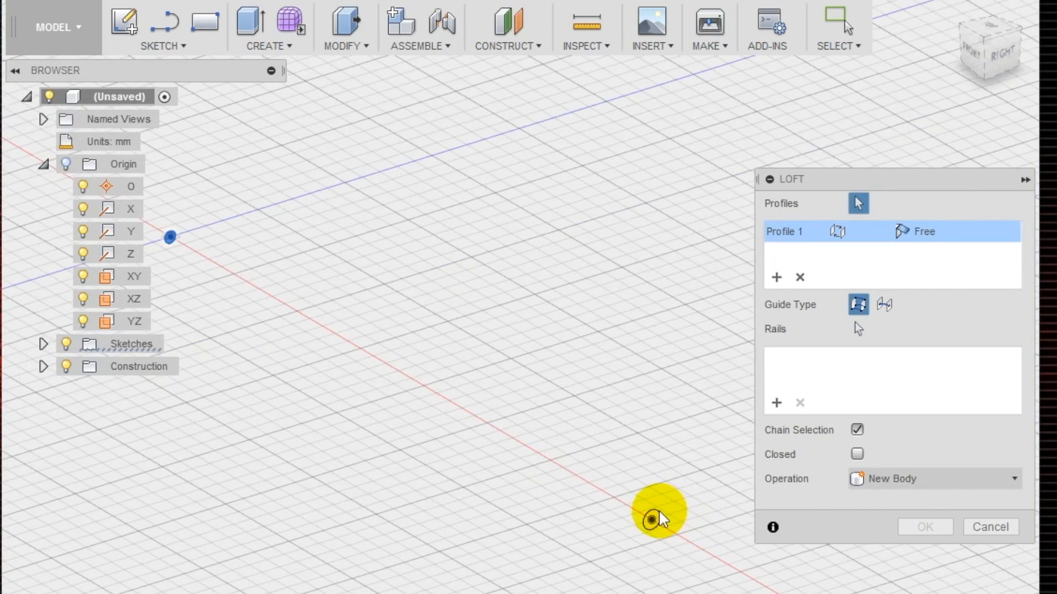
left_click(658, 515)
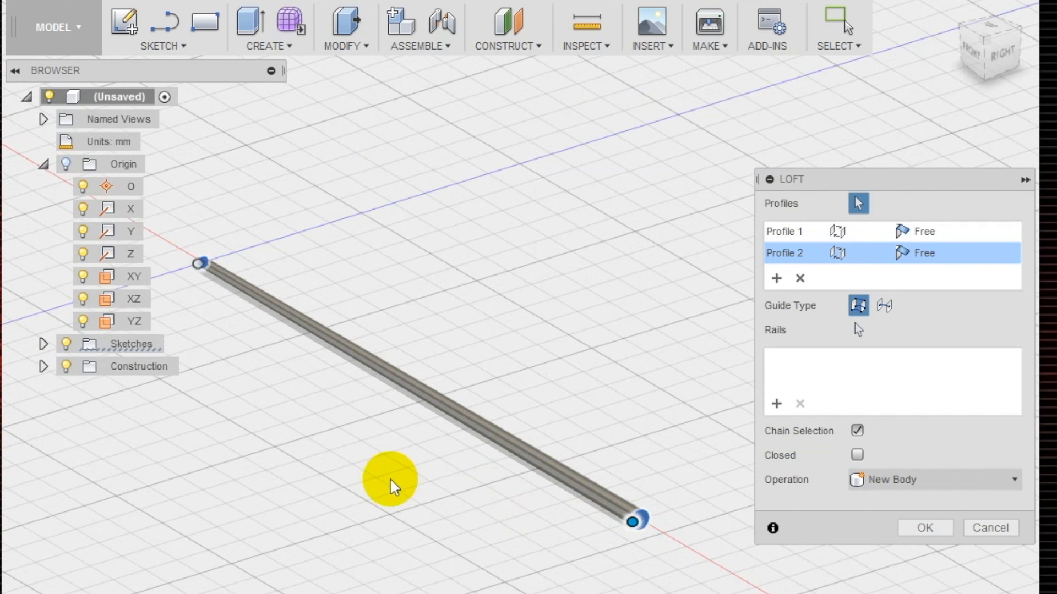
left_click(924, 528)
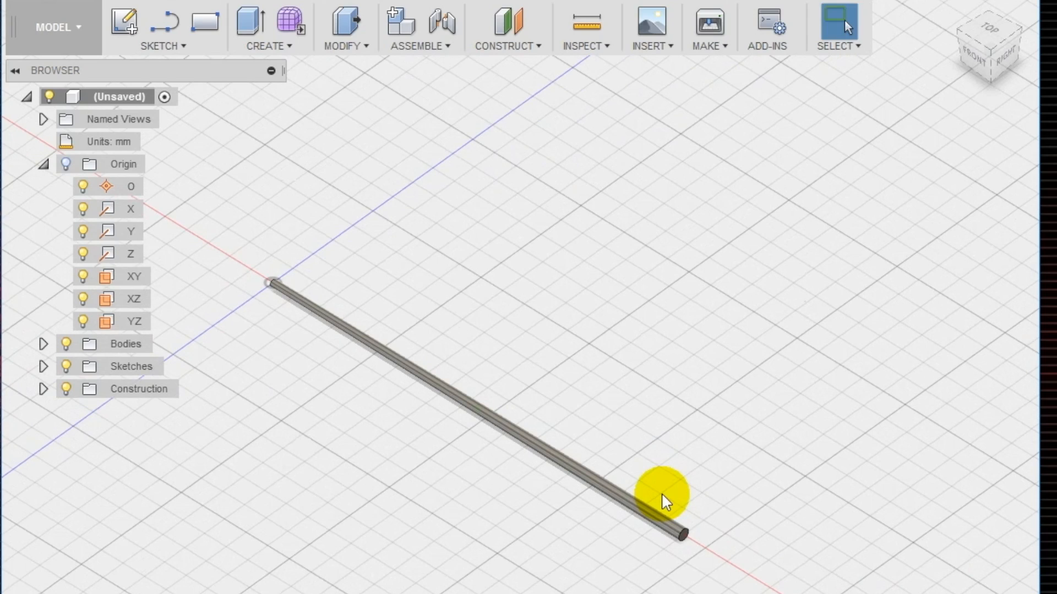
Step: Fillet the circular end edge of the rod to give it a domed tip
key("f")
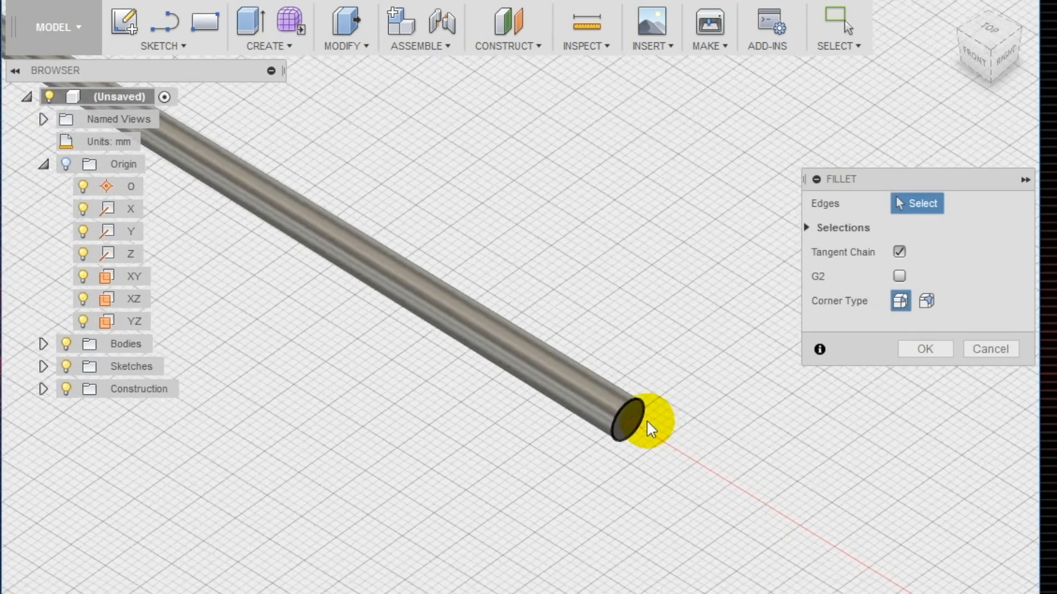
left_click(626, 404)
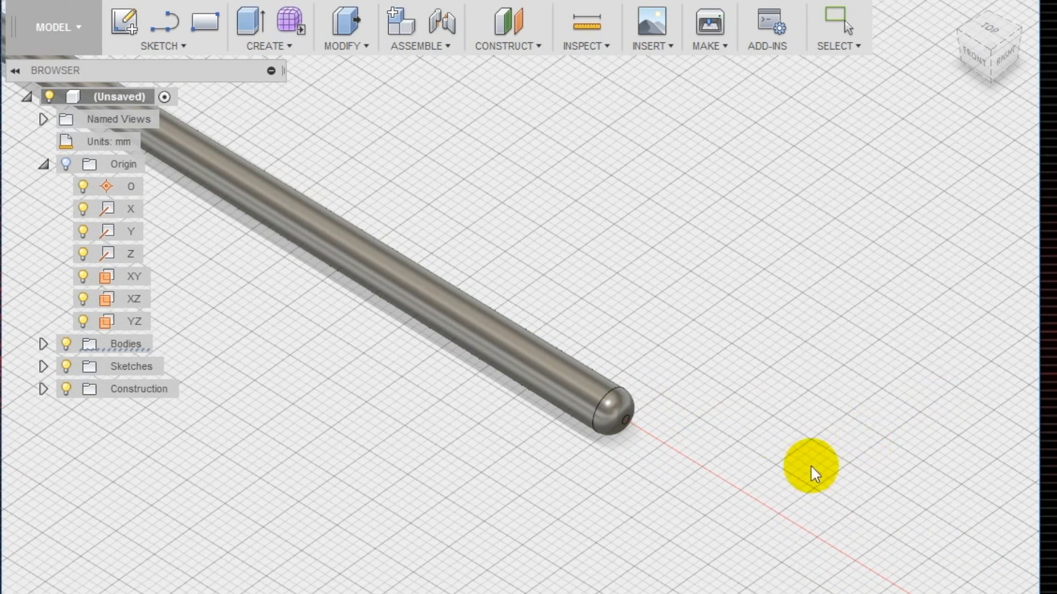
key("f")
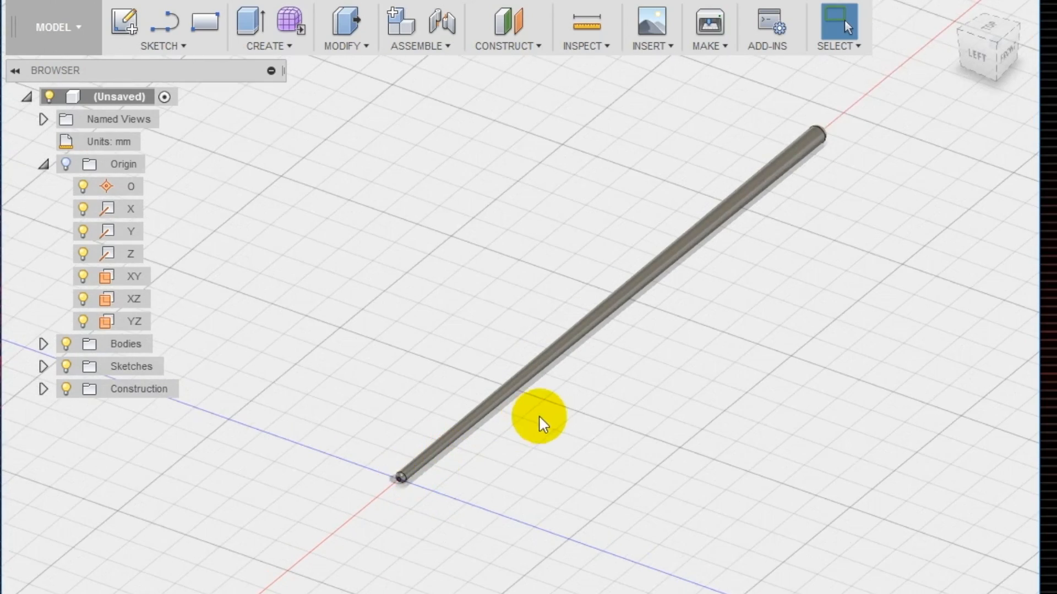
Step: Save the design under the name 'chopstick'
left_click(65, 13)
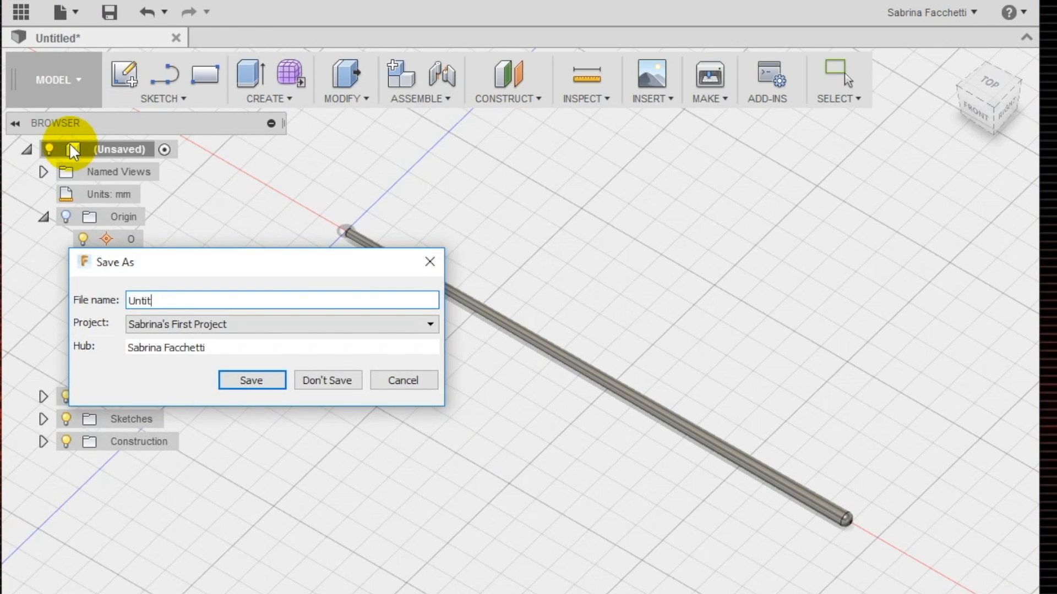
type("chopstick")
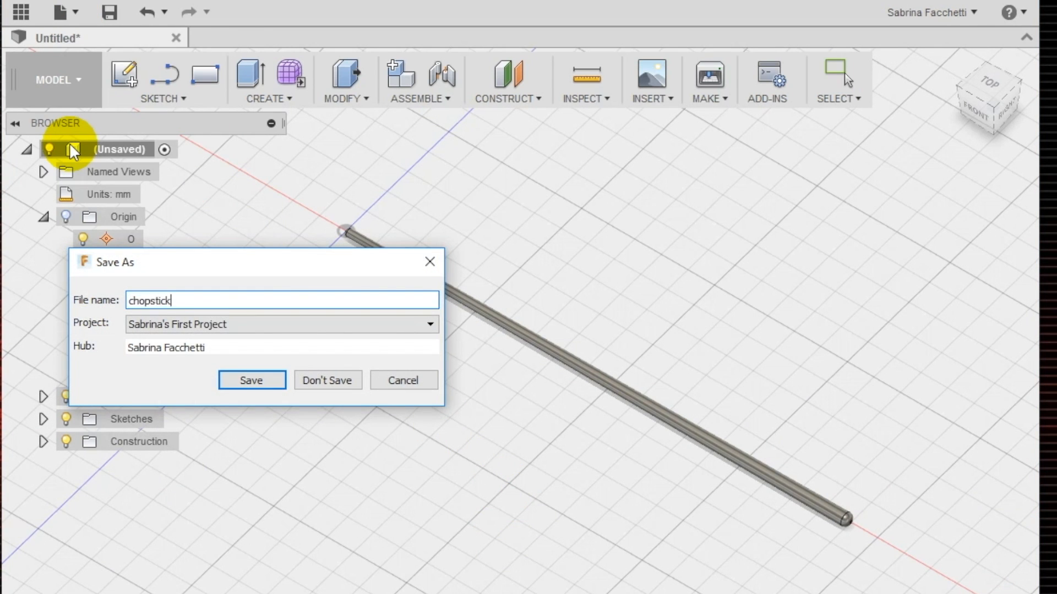
left_click(250, 380)
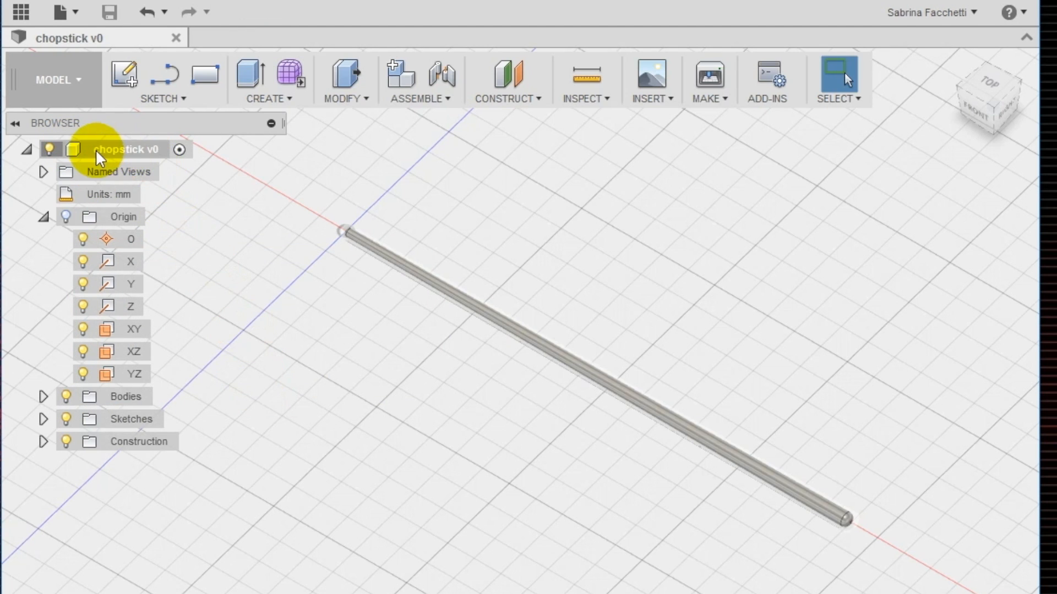
Step: Start an STL export of the whole design with the Desktop folder as destination
right_click(124, 149)
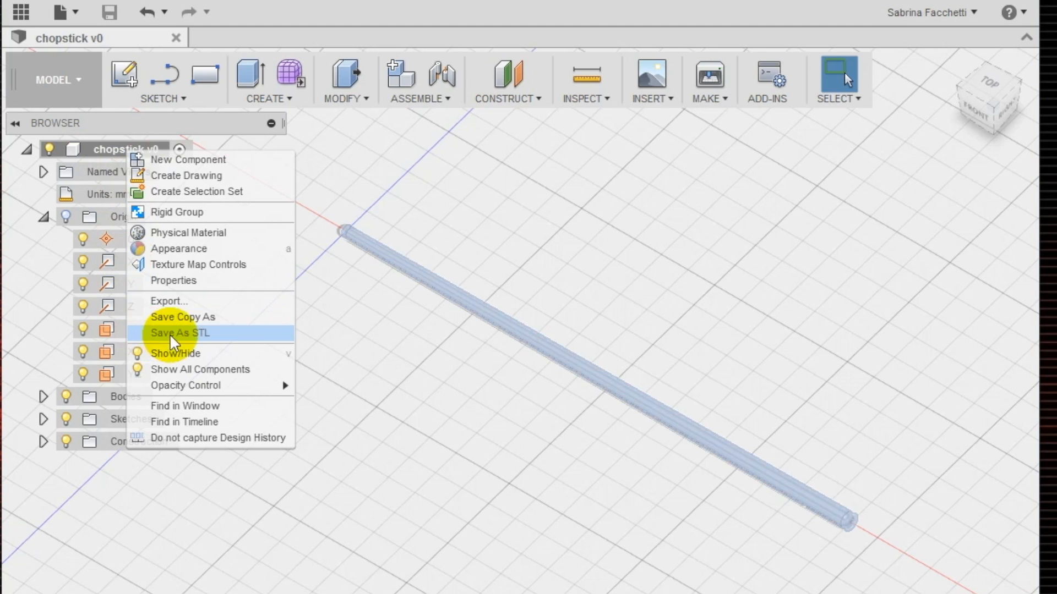
left_click(179, 333)
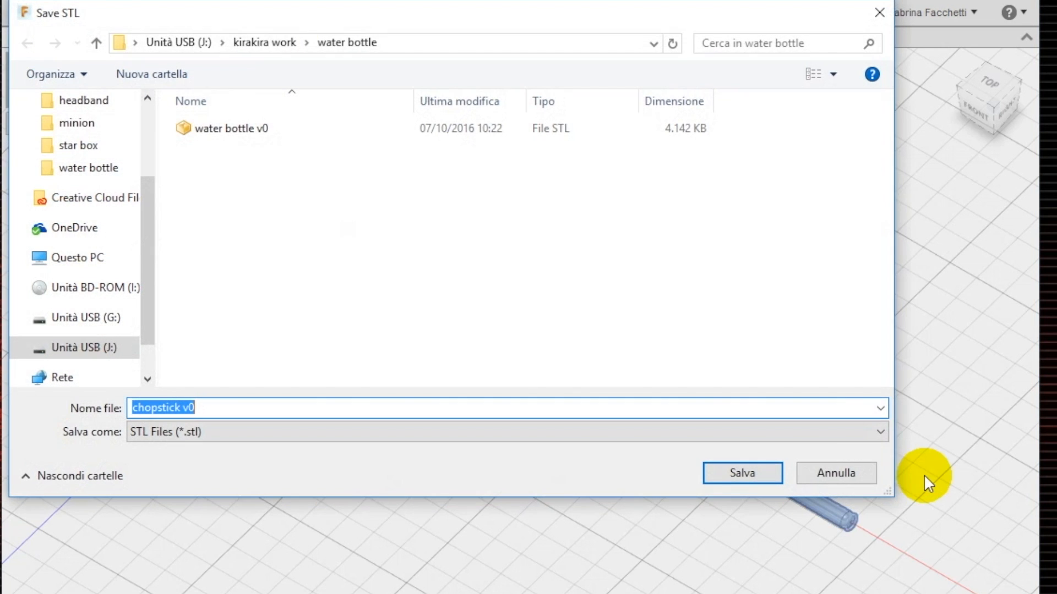
left_click(79, 137)
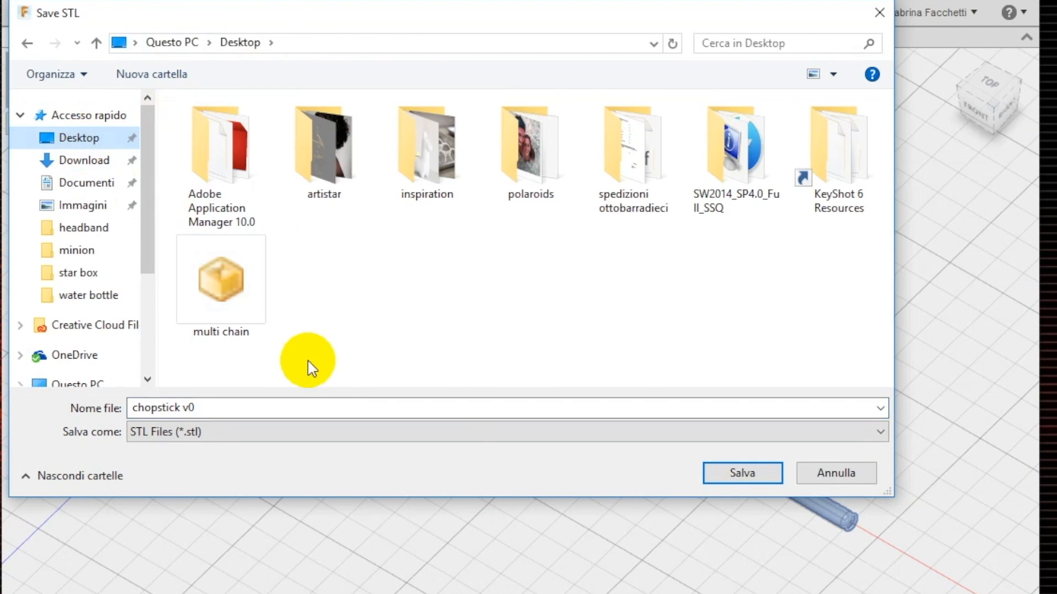